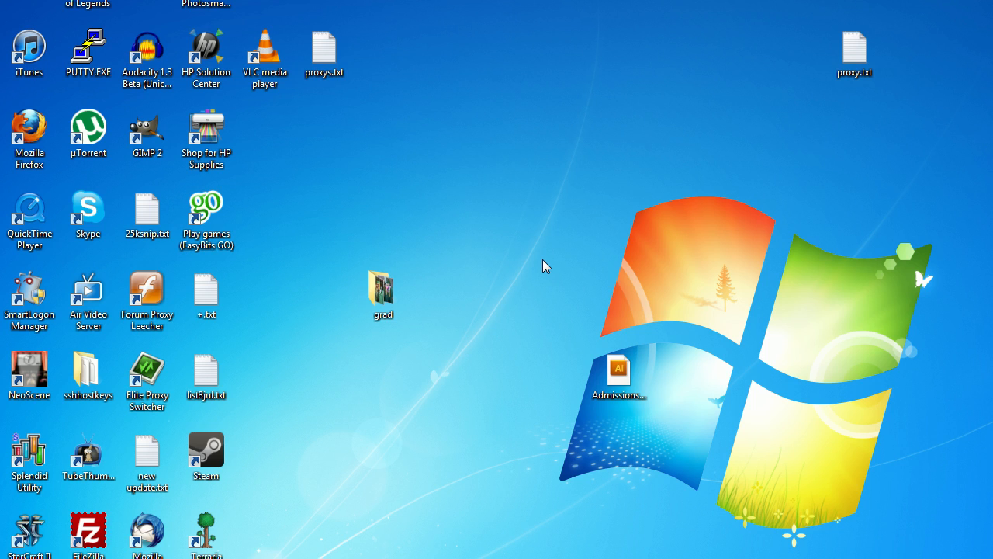
pyautogui.moveTo(615, 185)
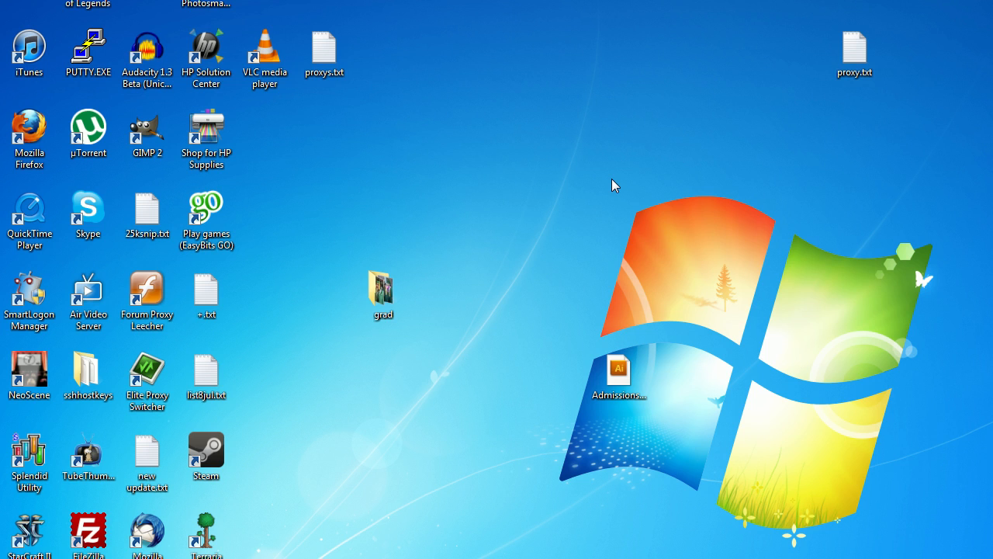
pyautogui.moveTo(580, 158)
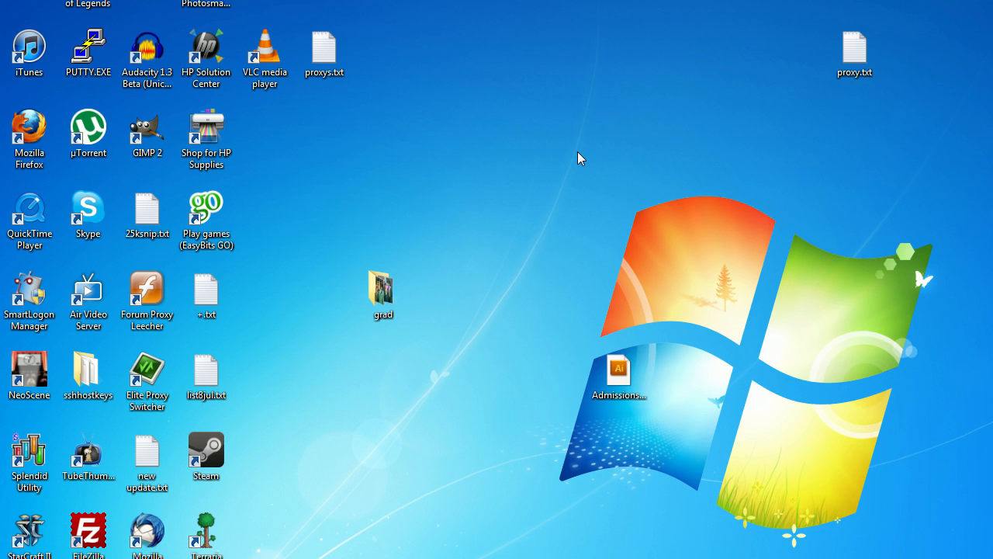
pyautogui.moveTo(618, 127)
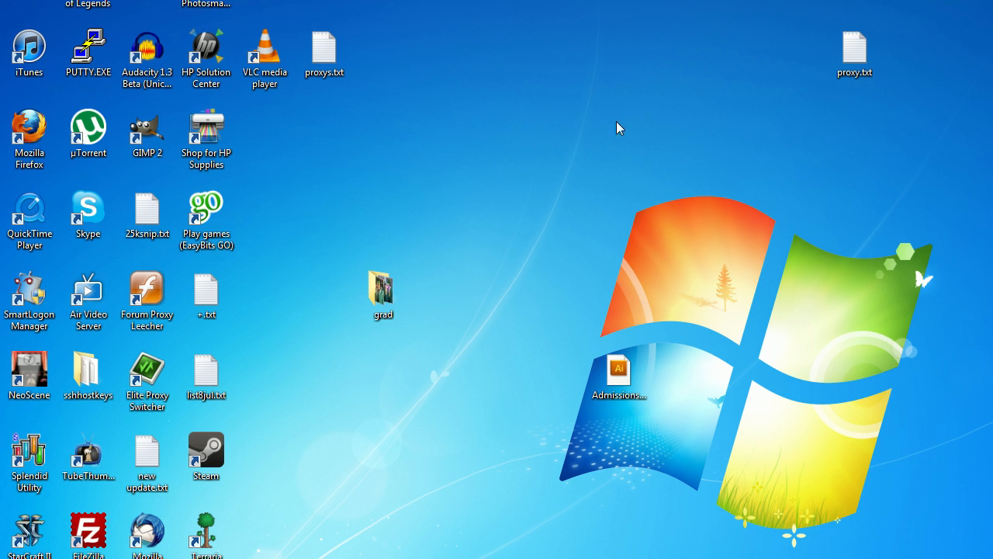
pyautogui.moveTo(664, 214)
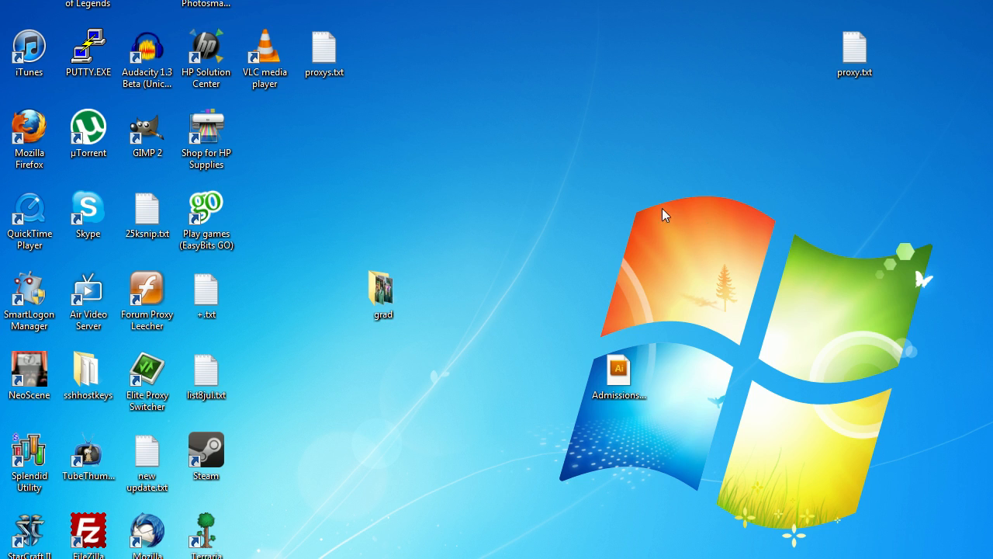
pyautogui.moveTo(658, 111)
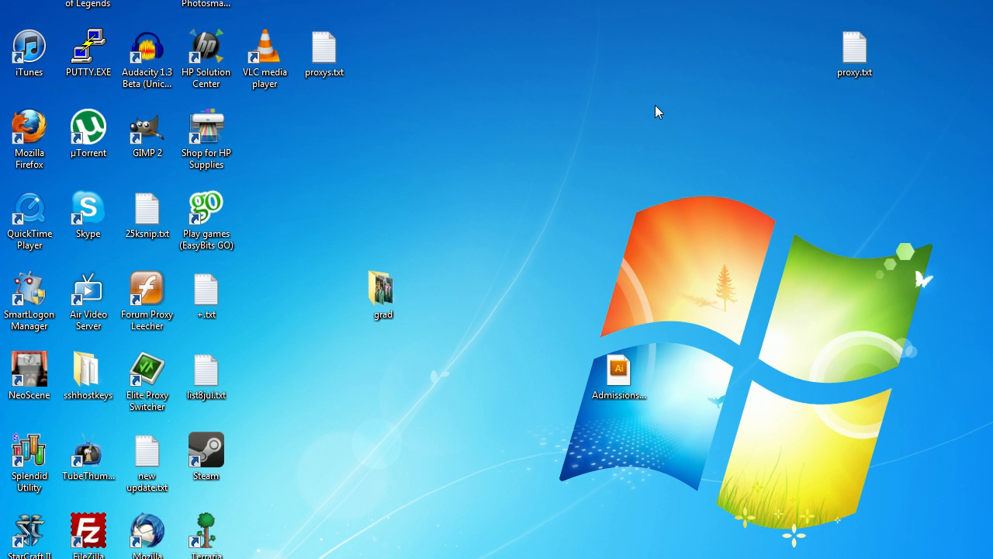
pyautogui.moveTo(556, 96)
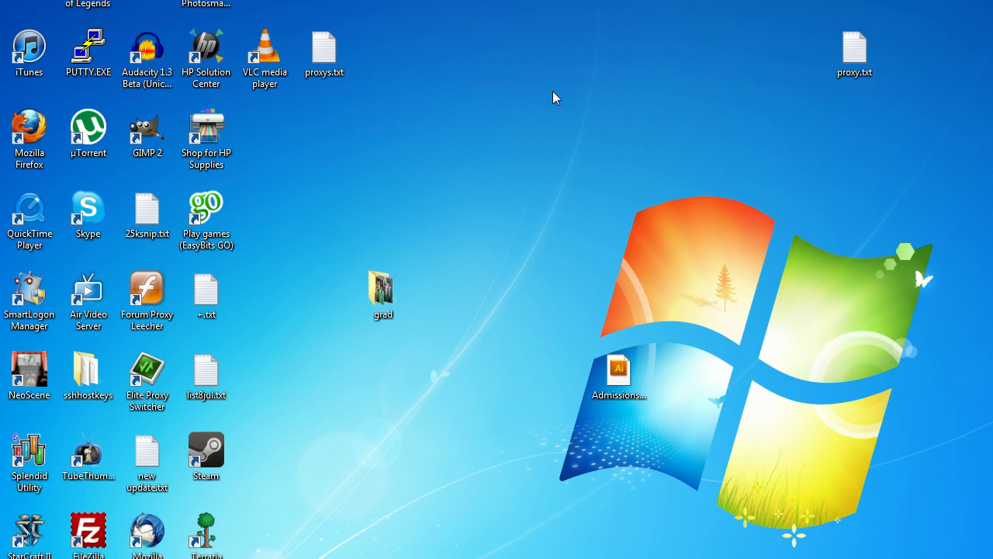
pyautogui.moveTo(733, 189)
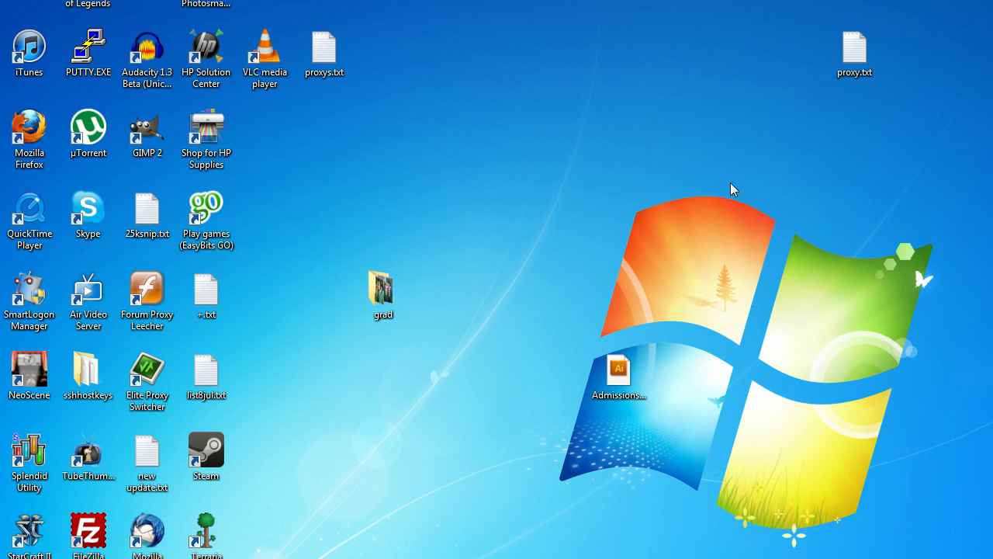
pyautogui.moveTo(643, 143)
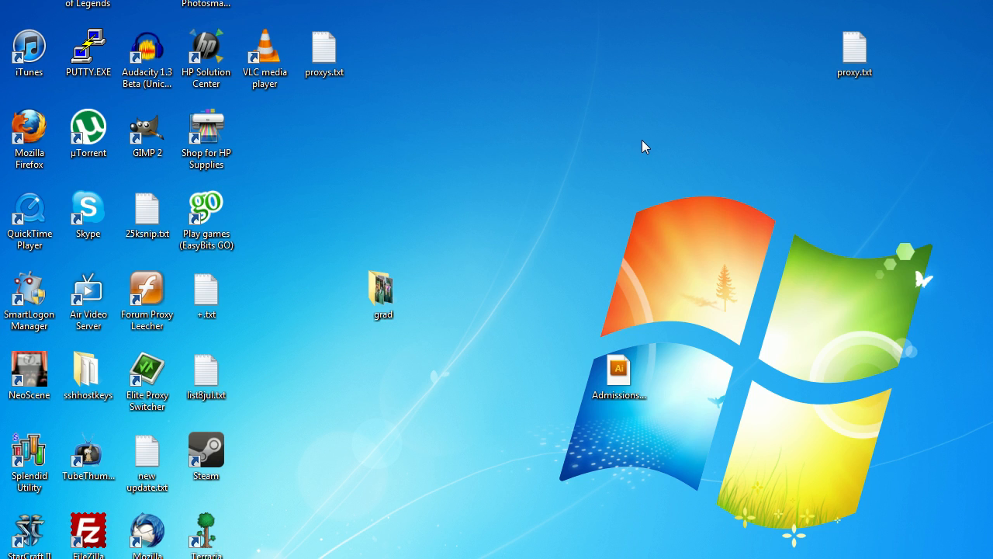
pyautogui.moveTo(721, 198)
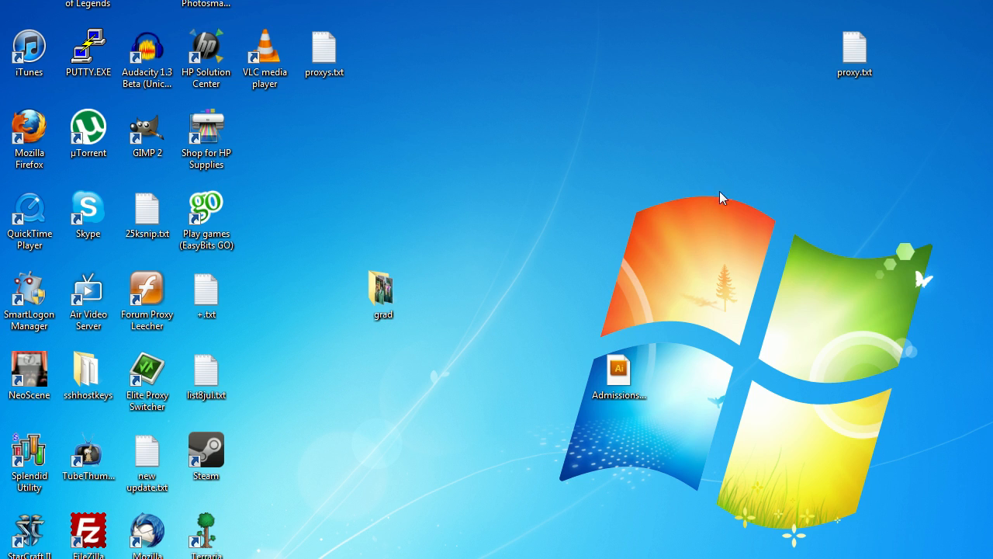
pyautogui.moveTo(696, 155)
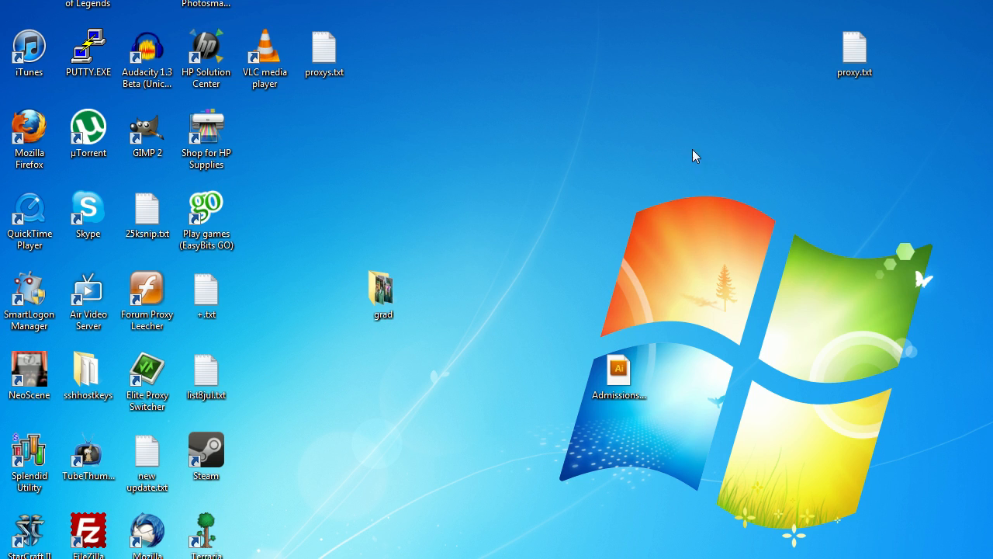
pyautogui.moveTo(777, 90)
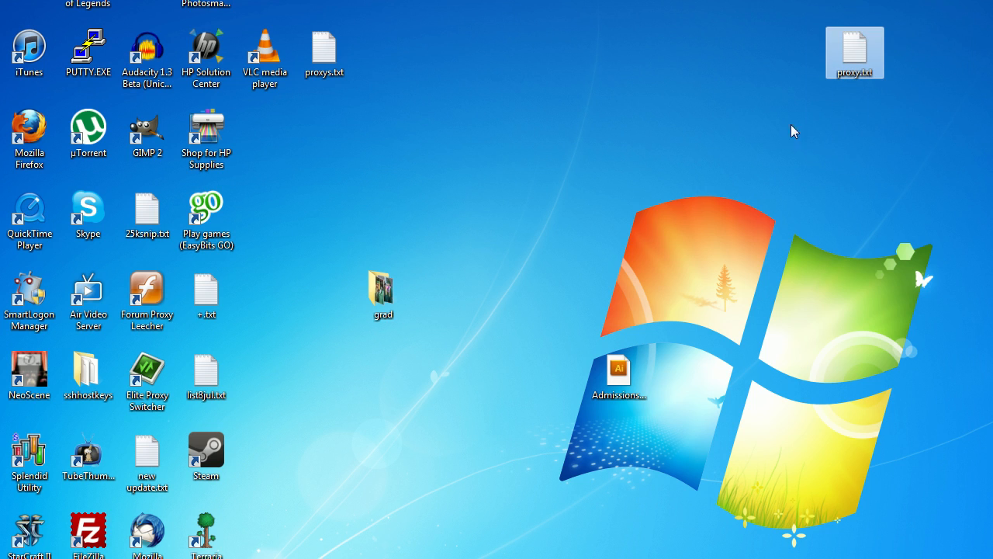
pyautogui.moveTo(649, 154)
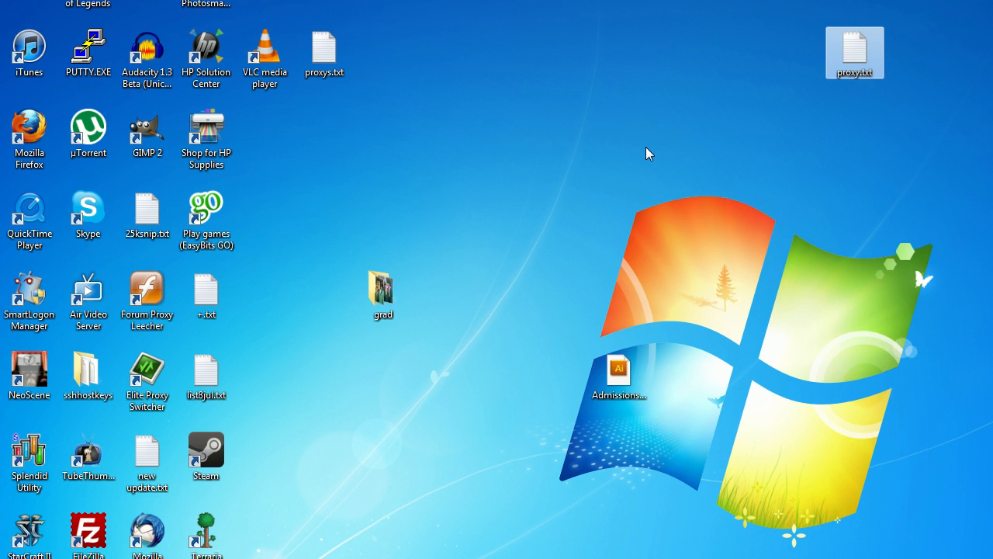
pyautogui.moveTo(798, 85)
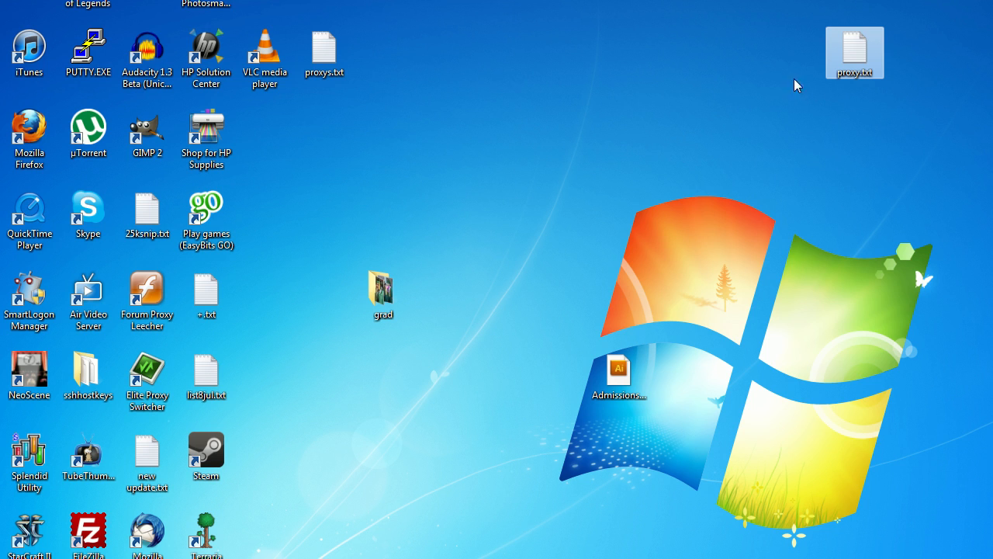
pyautogui.moveTo(264, 54)
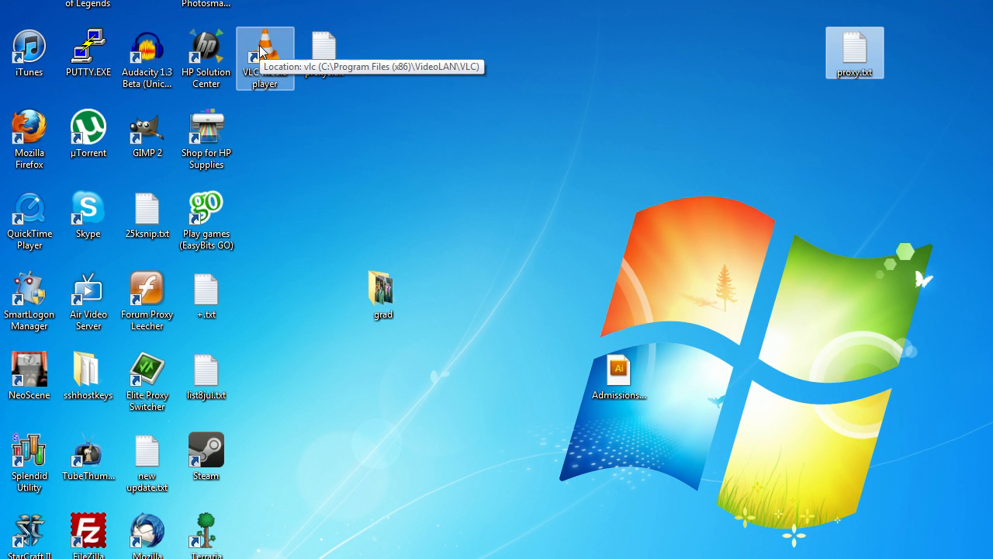
# Launch VLC media player from the desktop shortcut and show its Media menu.
pyautogui.doubleClick(264, 58)
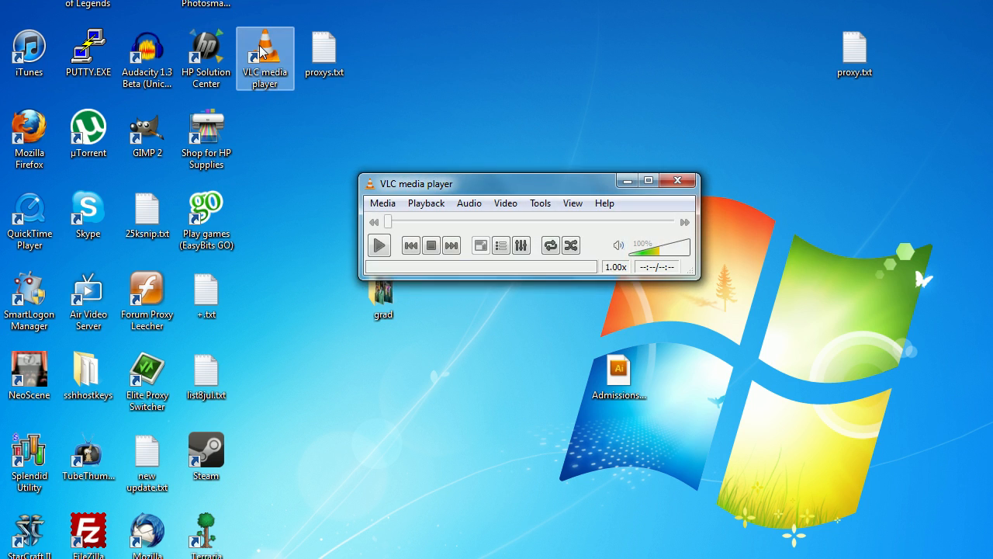
pyautogui.click(382, 202)
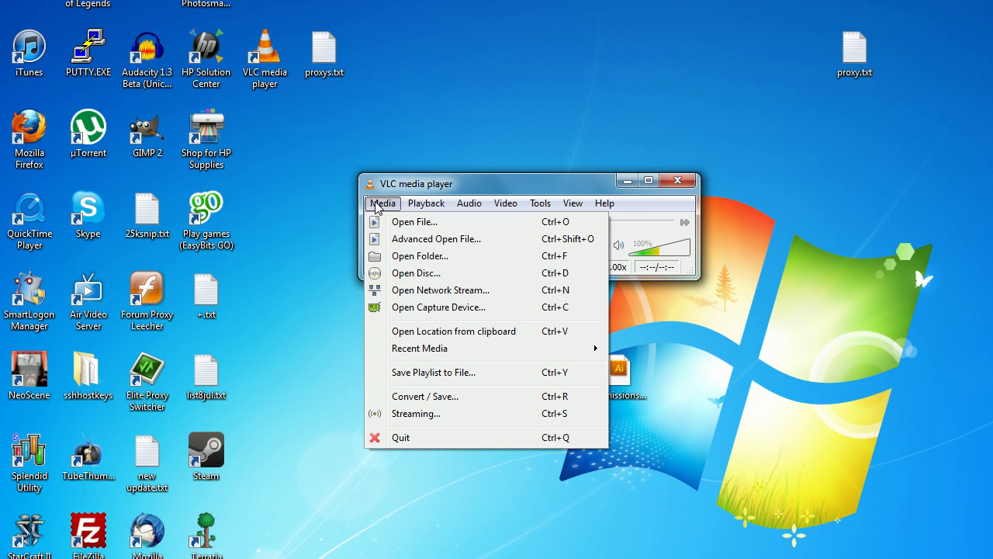
# In the Streaming source dialog, review Disc, Network and Capture Device sources, with capture mode Desktop.
pyautogui.click(413, 221)
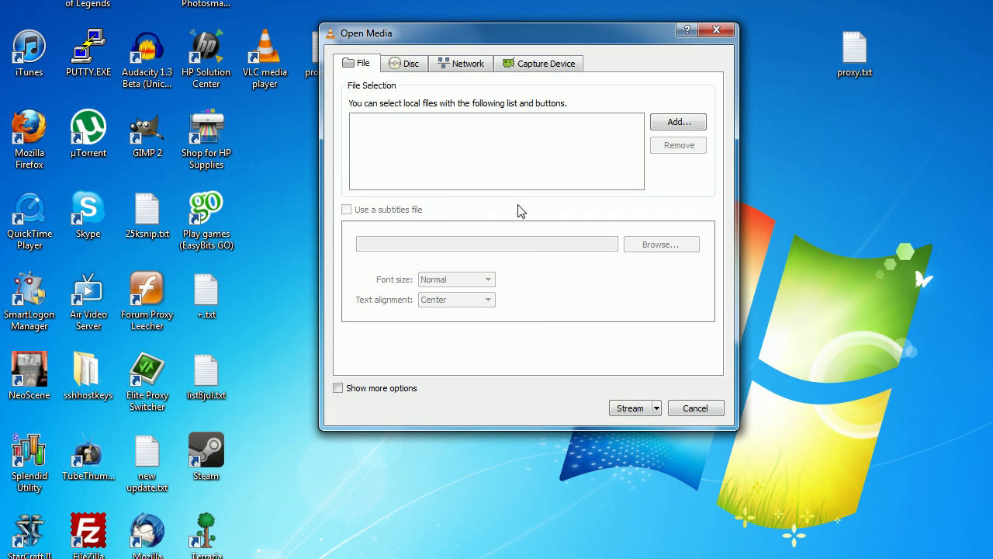
pyautogui.moveTo(478, 158)
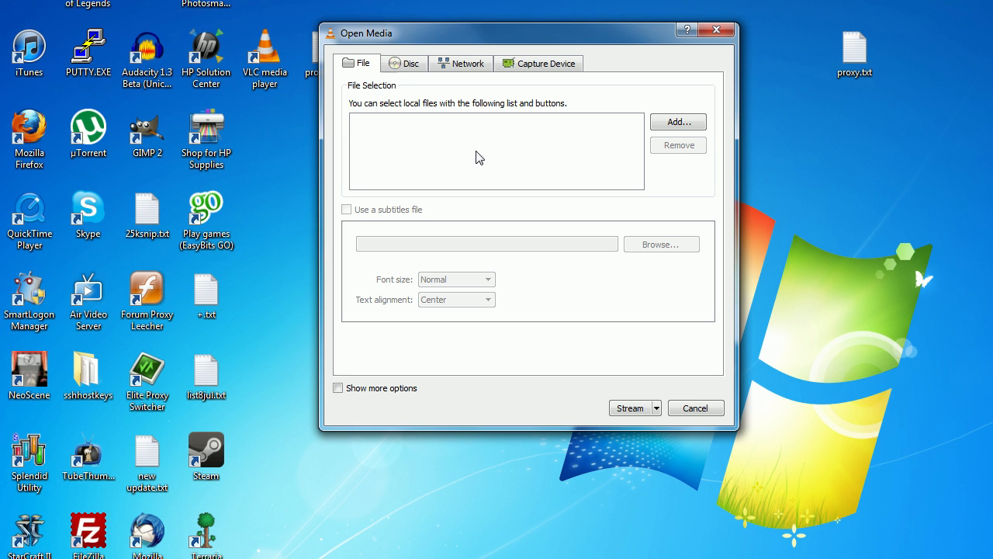
pyautogui.moveTo(478, 155)
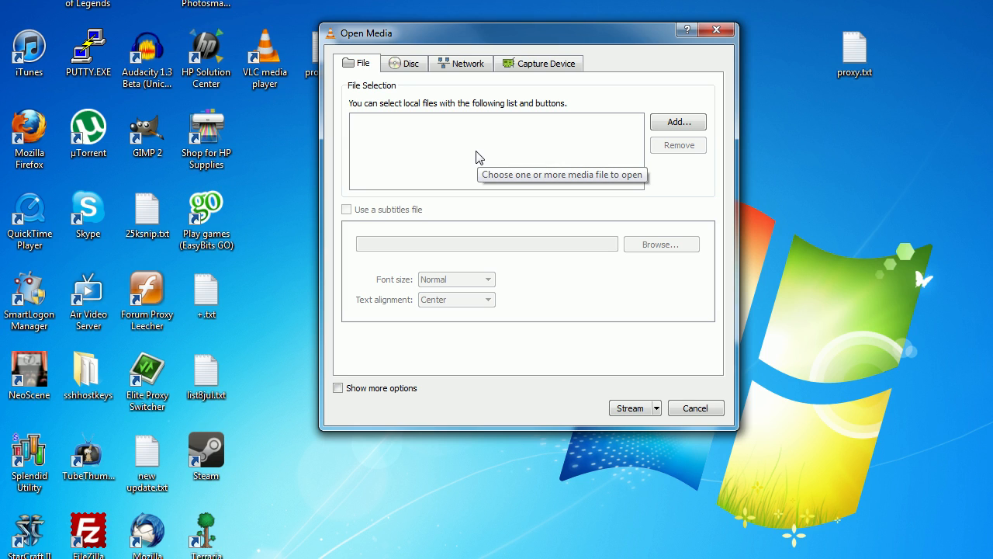
pyautogui.click(404, 62)
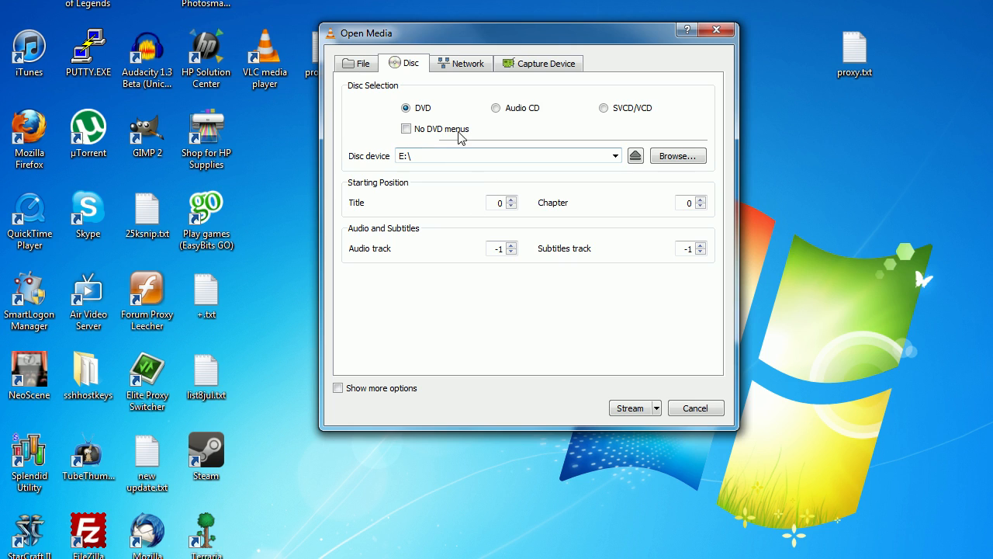
pyautogui.click(466, 62)
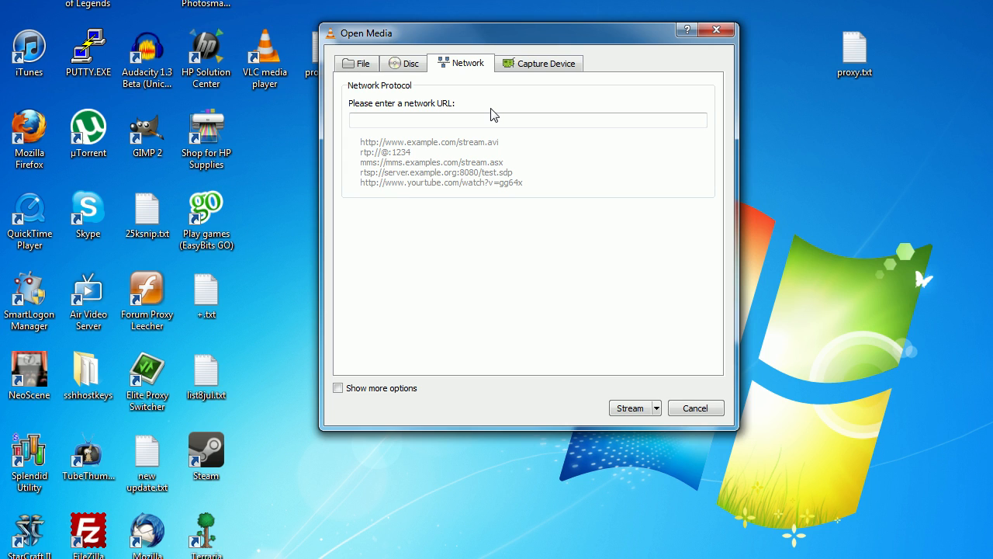
pyautogui.moveTo(531, 59)
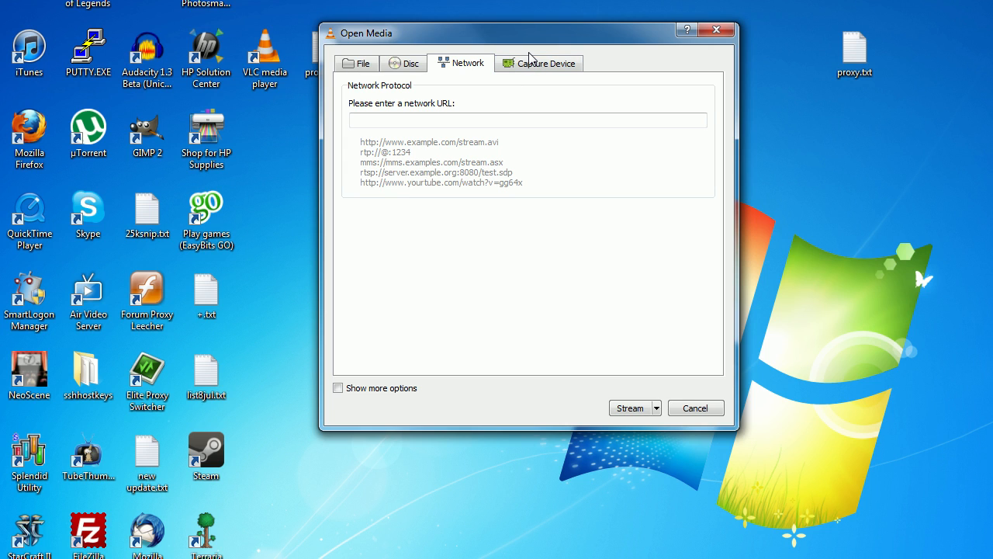
pyautogui.click(543, 62)
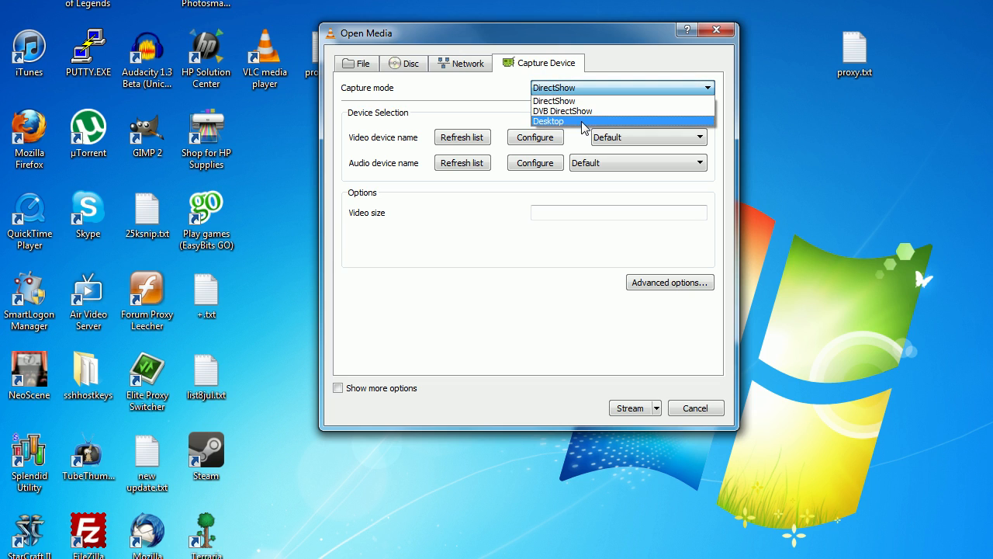
pyautogui.click(549, 121)
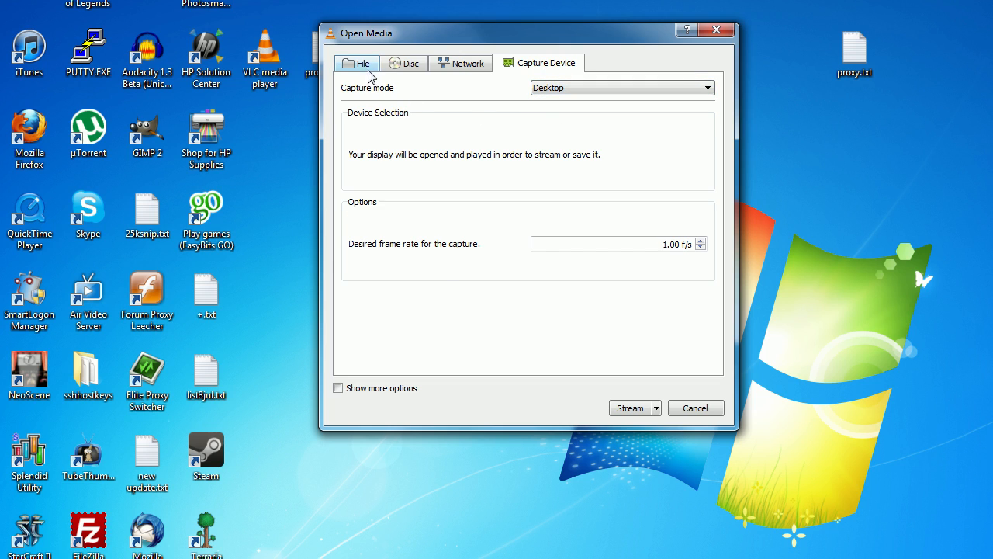
# Add the Wildlife.wmv sample video as a local file source and proceed to Stream.
pyautogui.click(357, 63)
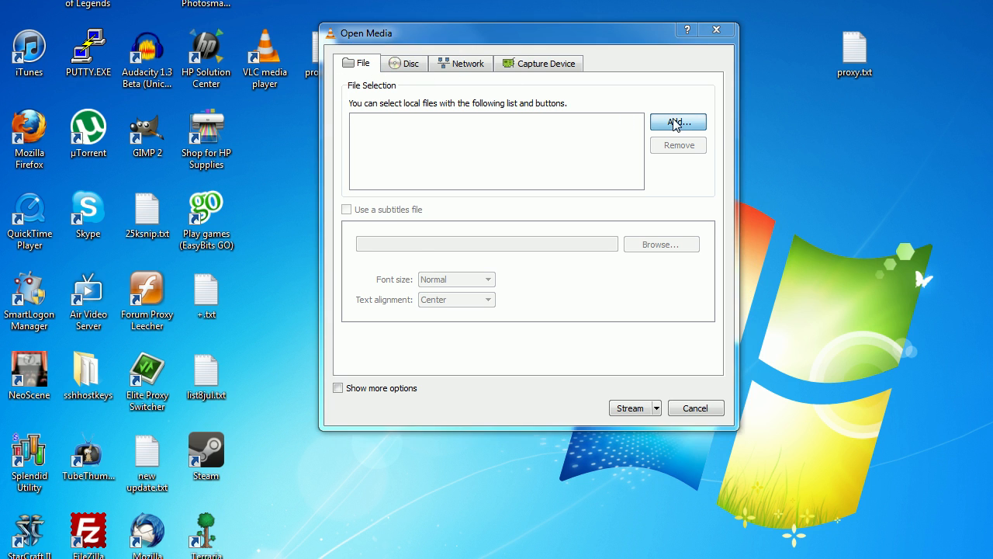
pyautogui.click(677, 121)
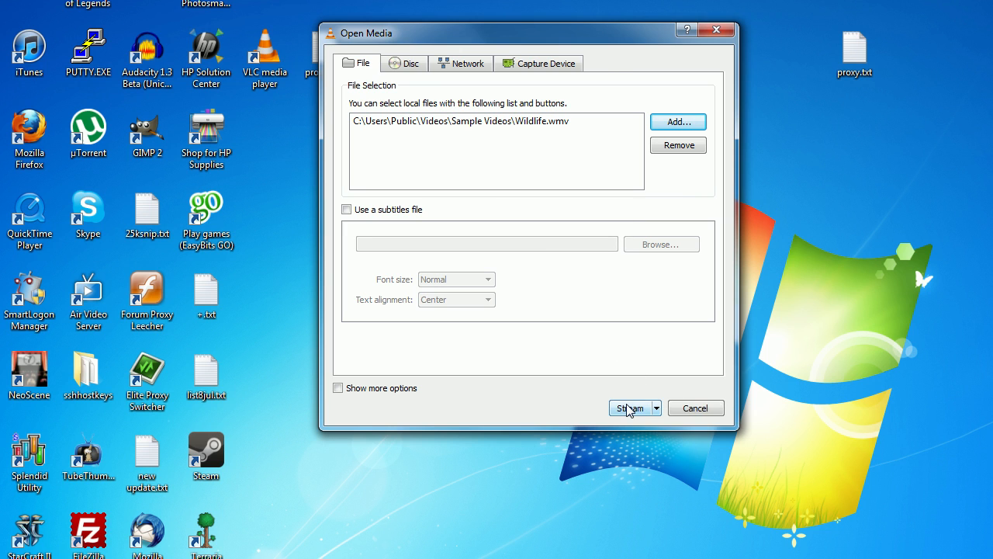
pyautogui.click(630, 406)
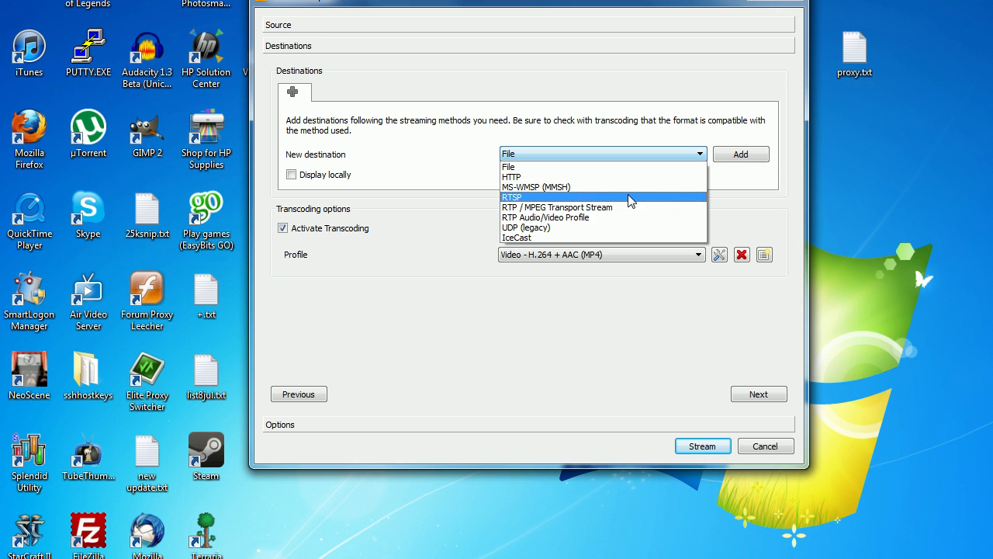
# Add an HTTP stream destination on port 11341 with H.264 + AAC (MP4) transcoding.
pyautogui.click(512, 177)
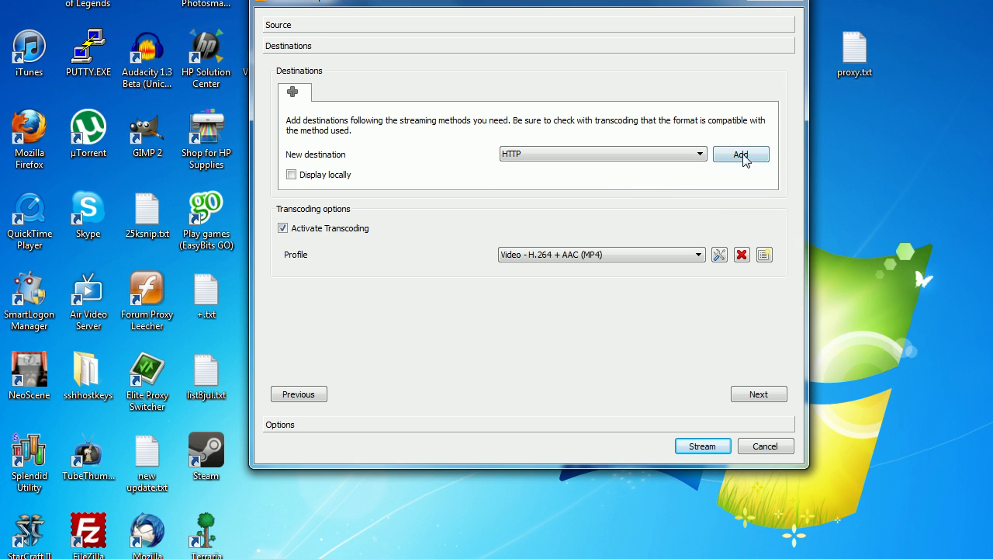
pyautogui.click(741, 155)
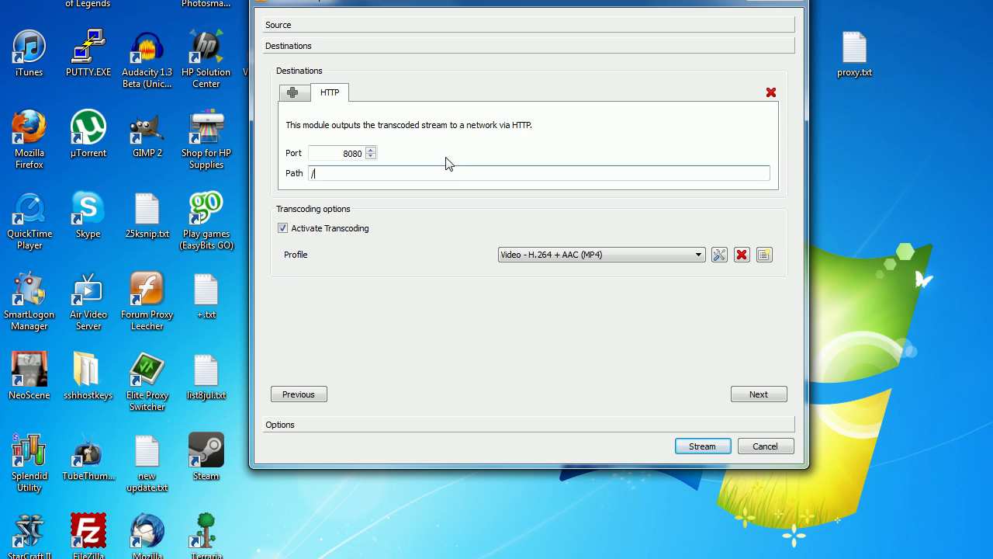
pyautogui.moveTo(438, 233)
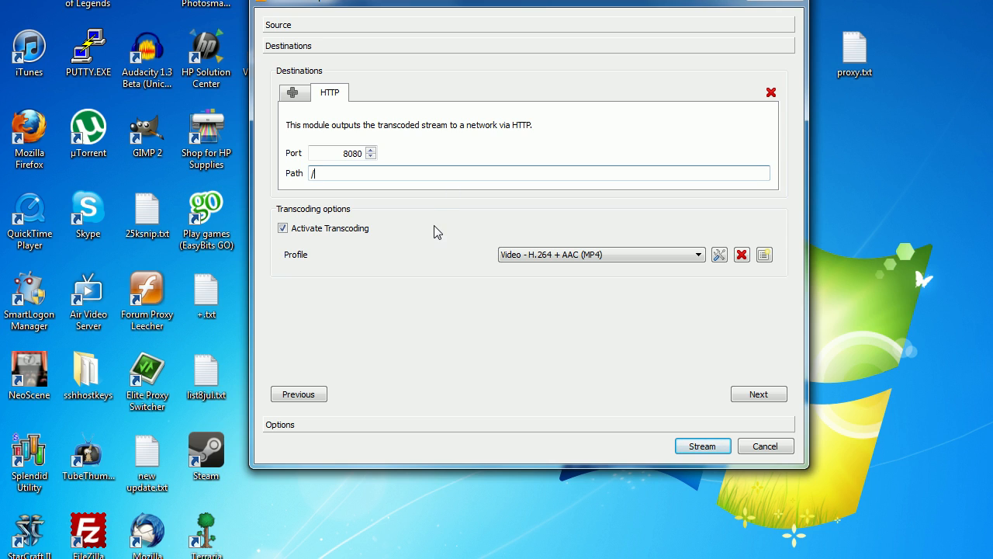
pyautogui.moveTo(376, 192)
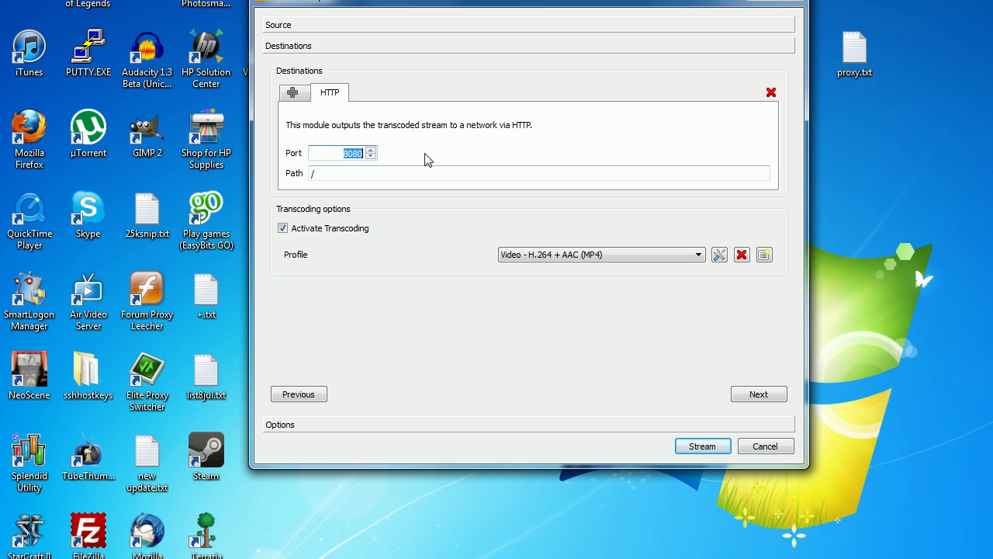
pyautogui.write('11341')
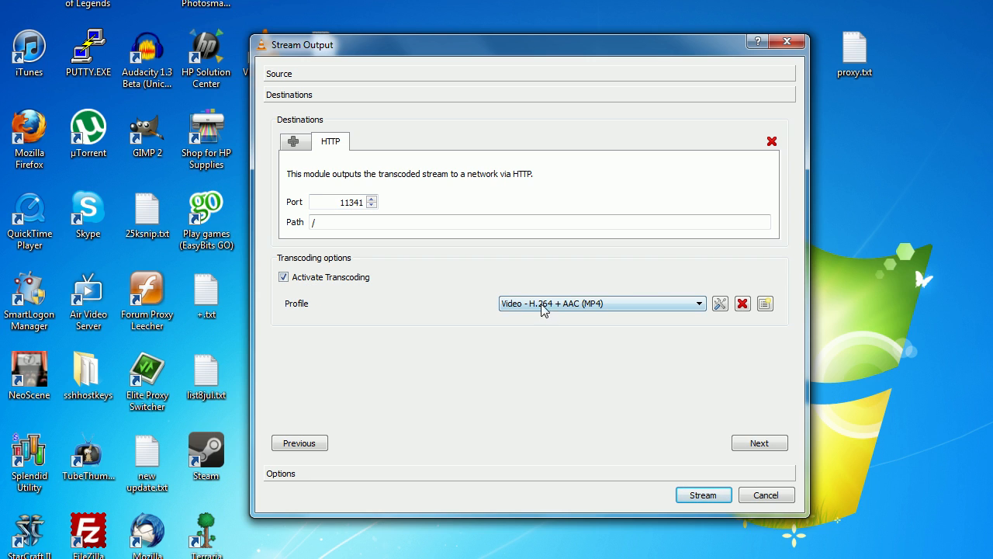
pyautogui.moveTo(635, 333)
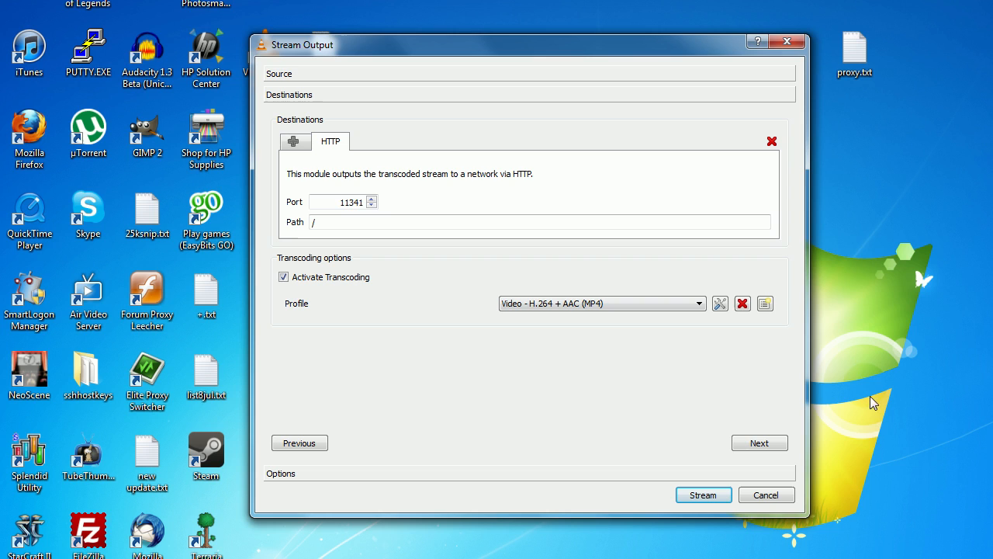
pyautogui.moveTo(399, 248)
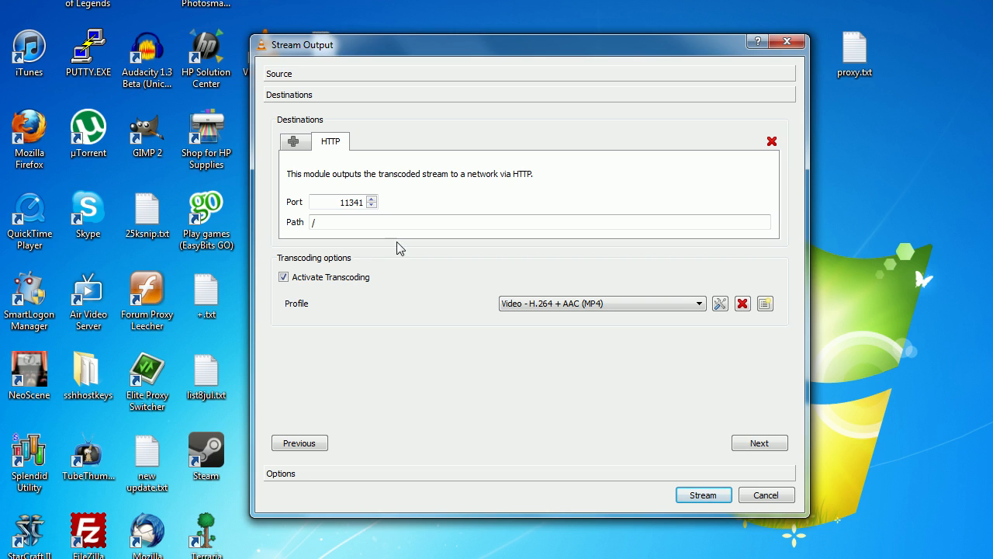
pyautogui.moveTo(371, 245)
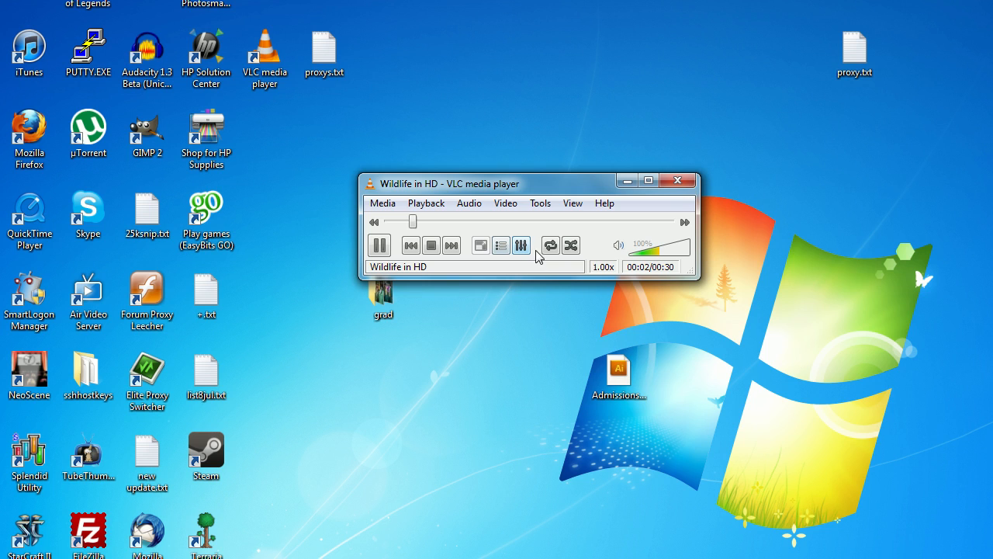
# Start the Wildlife in HD HTTP stream and set it to loop continuously.
pyautogui.click(549, 246)
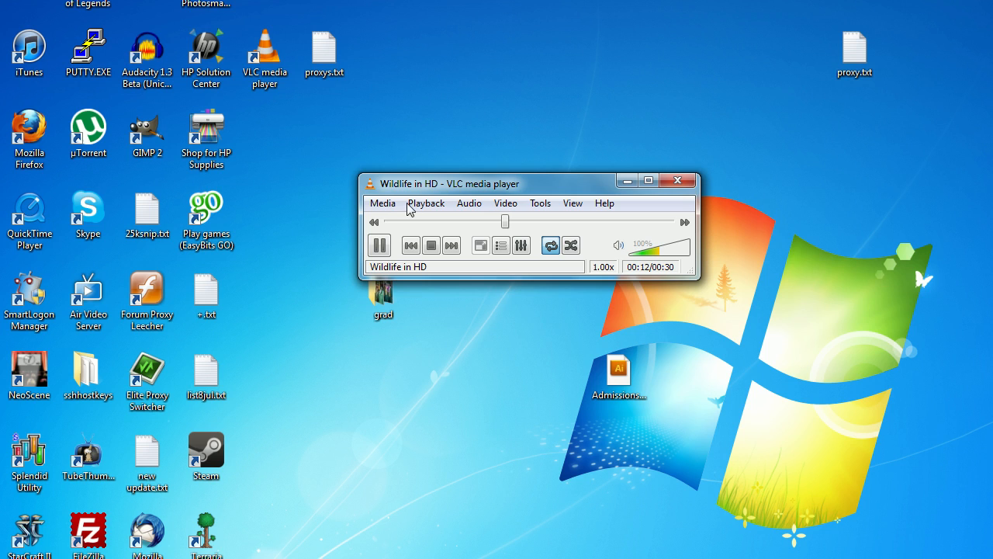
pyautogui.moveTo(593, 320)
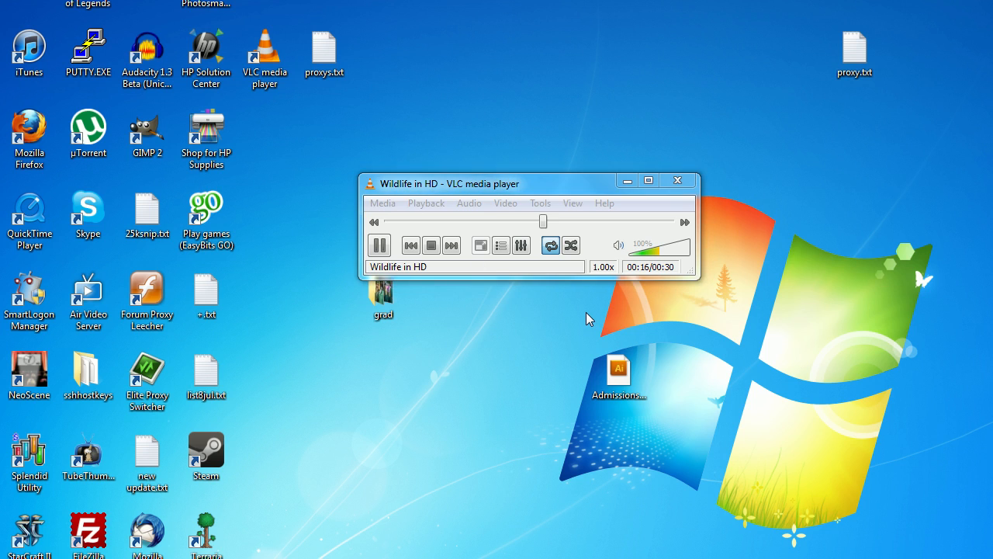
pyautogui.moveTo(442, 437)
pyautogui.write('c')
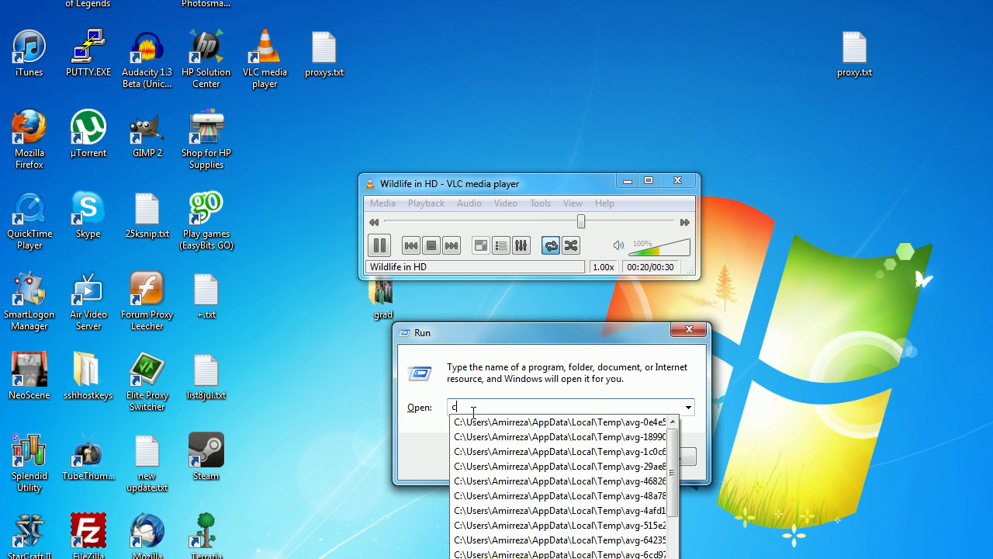
# Run cmd and ipconfig to read the IPv4 address 192.168.0.199.
pyautogui.write('md')
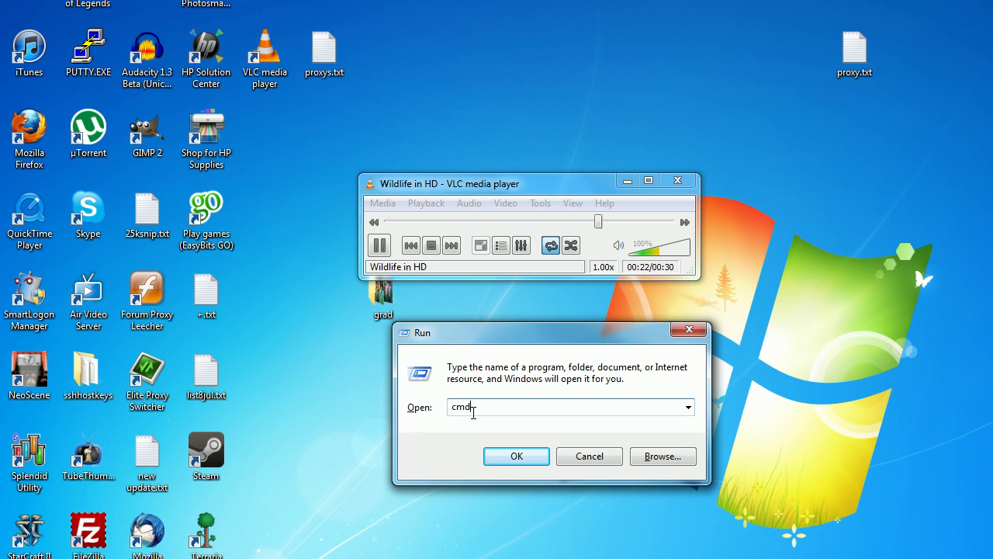
pyautogui.click(516, 457)
pyautogui.write('ipc')
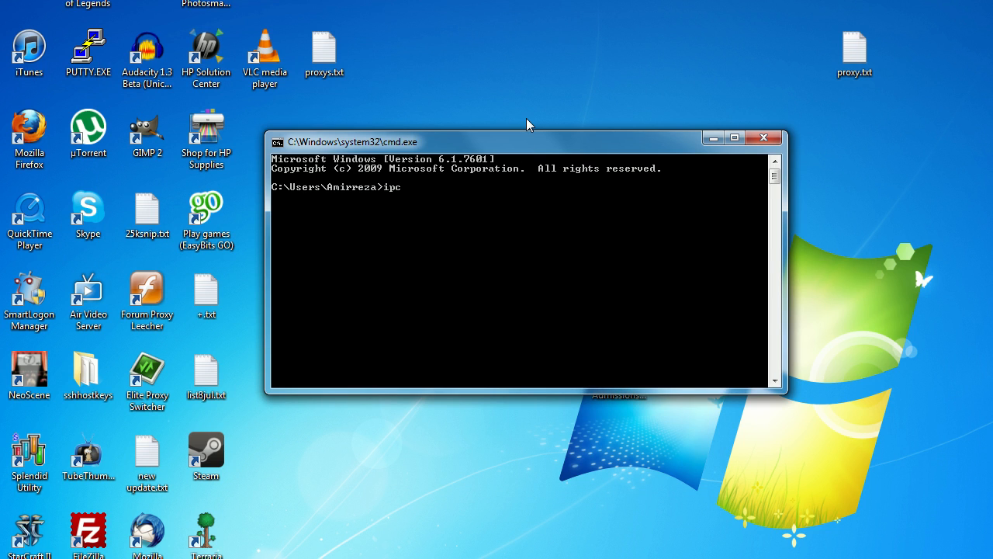
pyautogui.write('onfi')
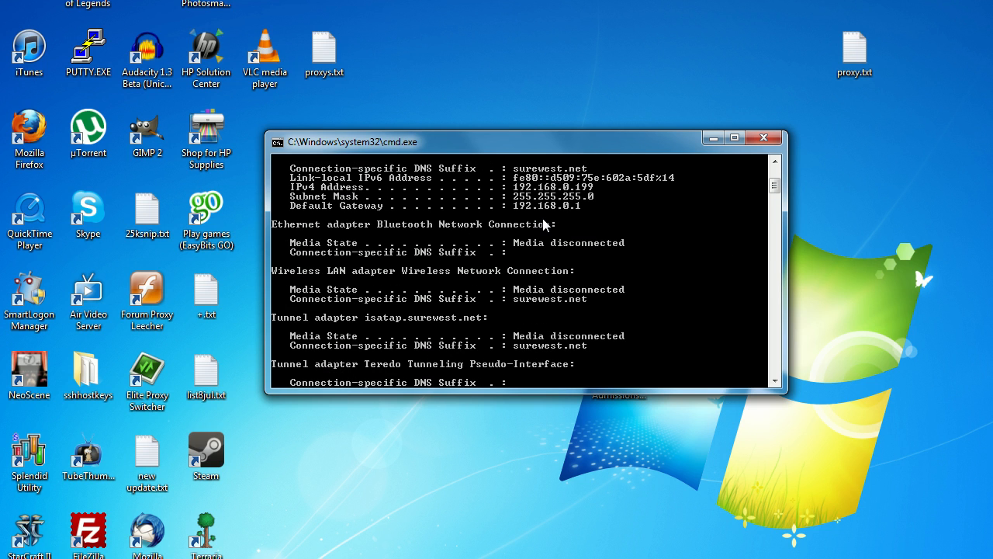
pyautogui.scroll(-3)
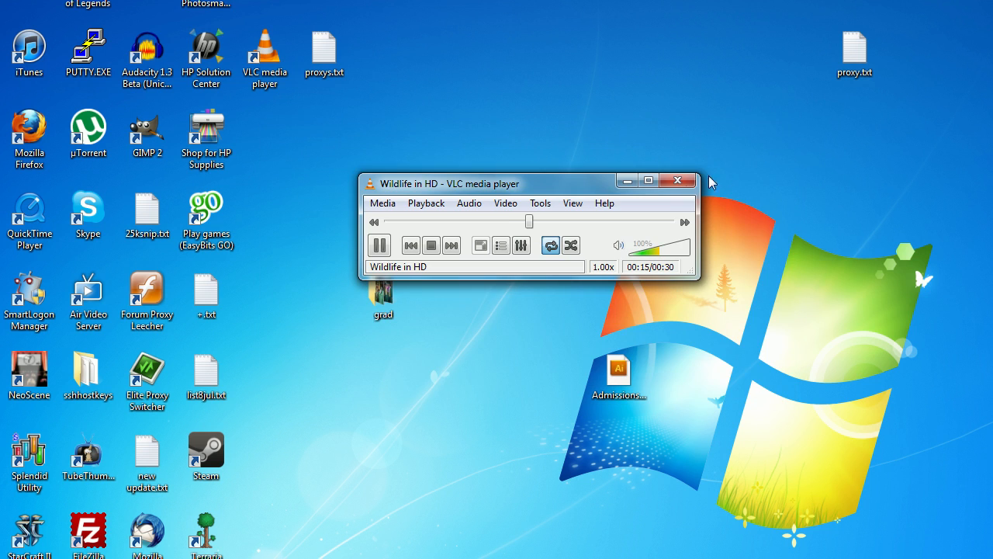
# Minimize the streaming player and launch a second VLC media player.
pyautogui.click(677, 180)
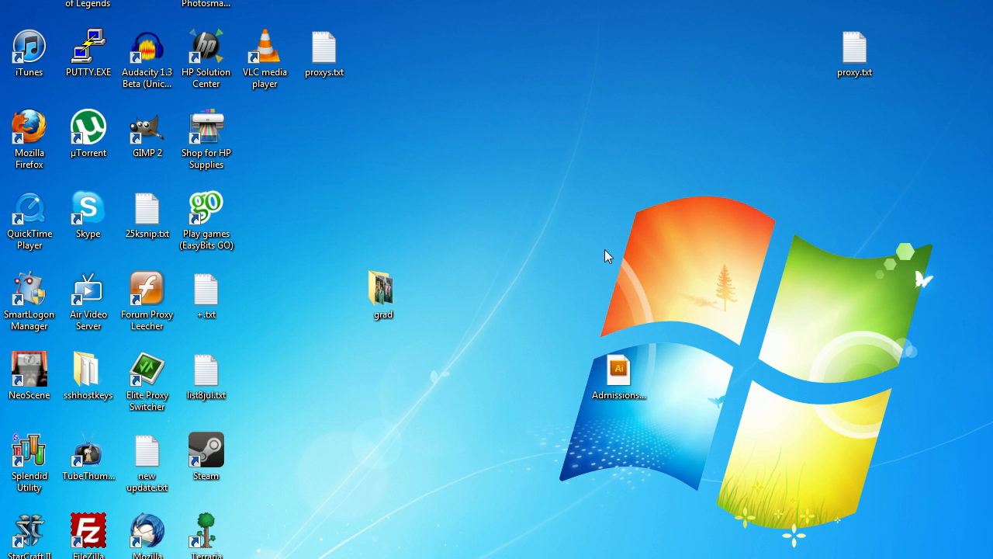
pyautogui.click(265, 59)
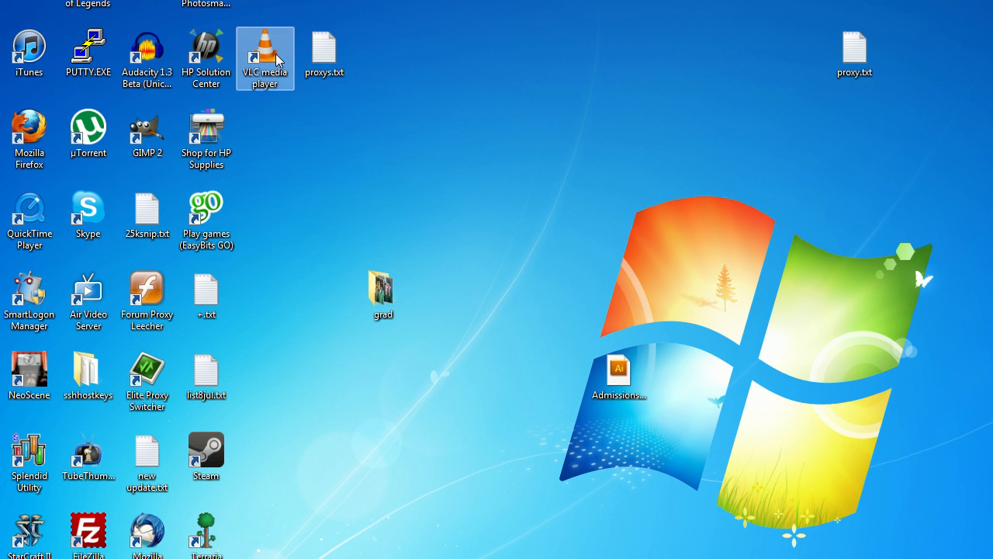
pyautogui.doubleClick(264, 50)
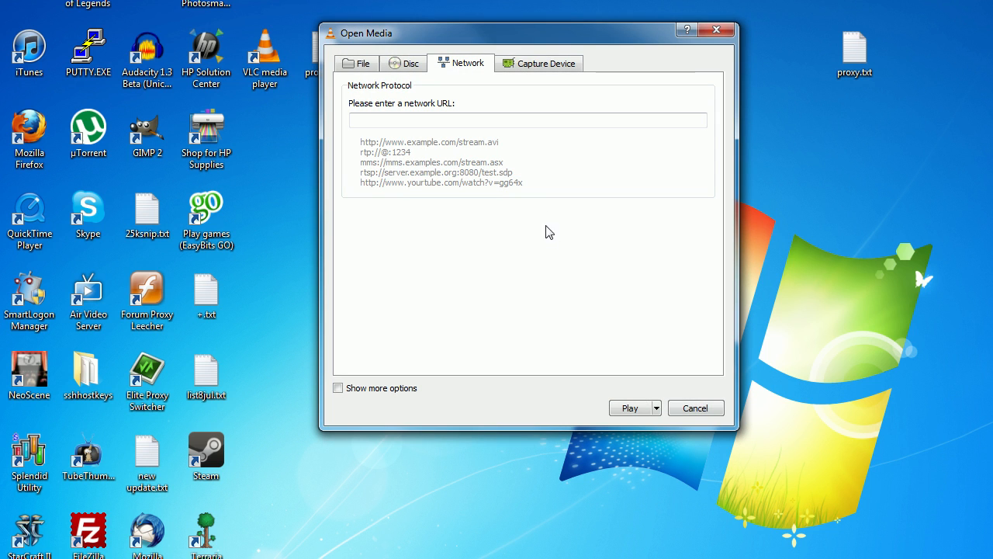
pyautogui.write('http://192')
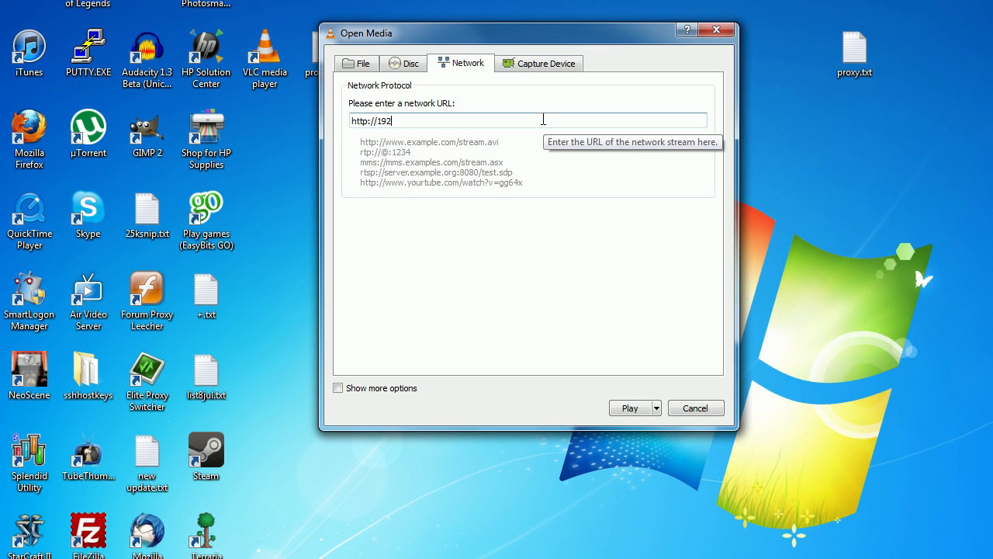
pyautogui.write('.16')
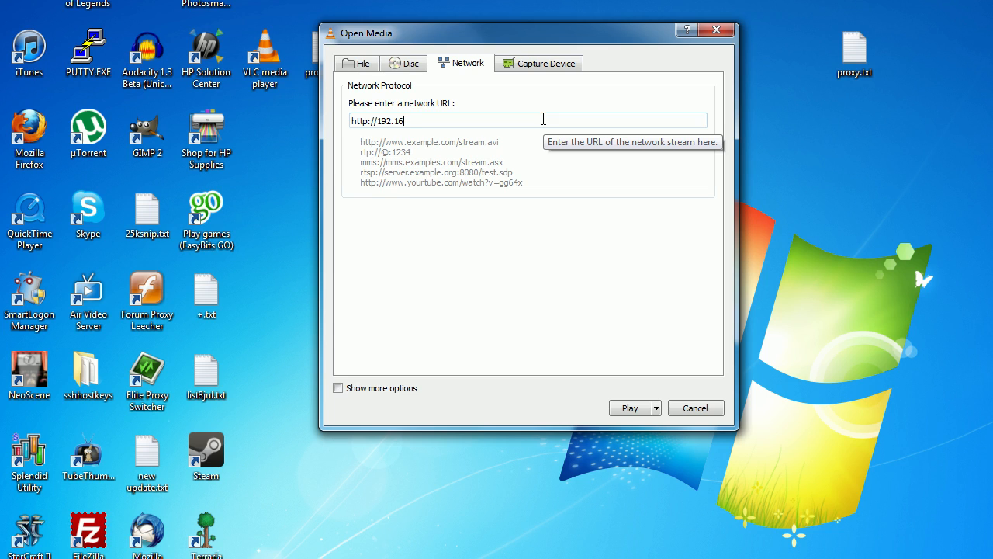
pyautogui.write('8.')
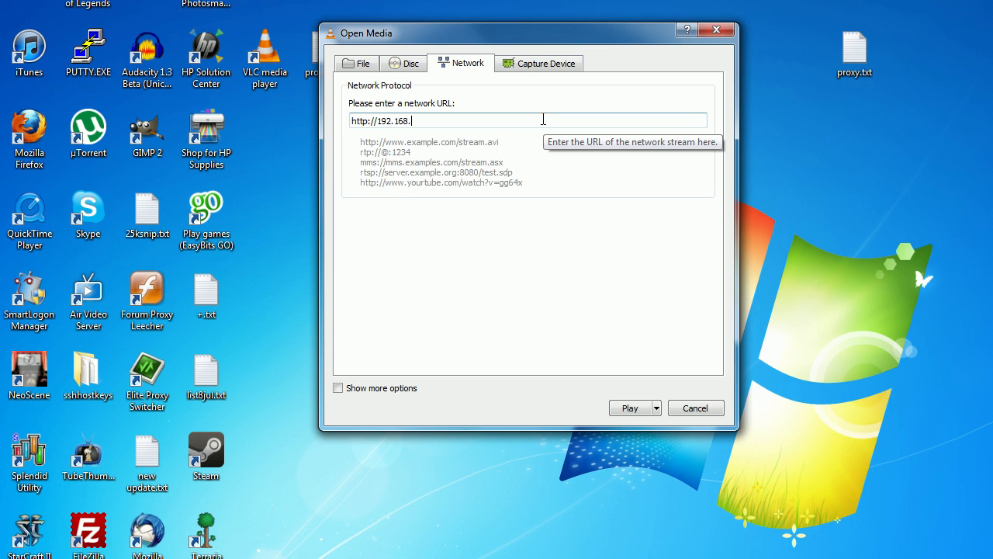
pyautogui.write('0.')
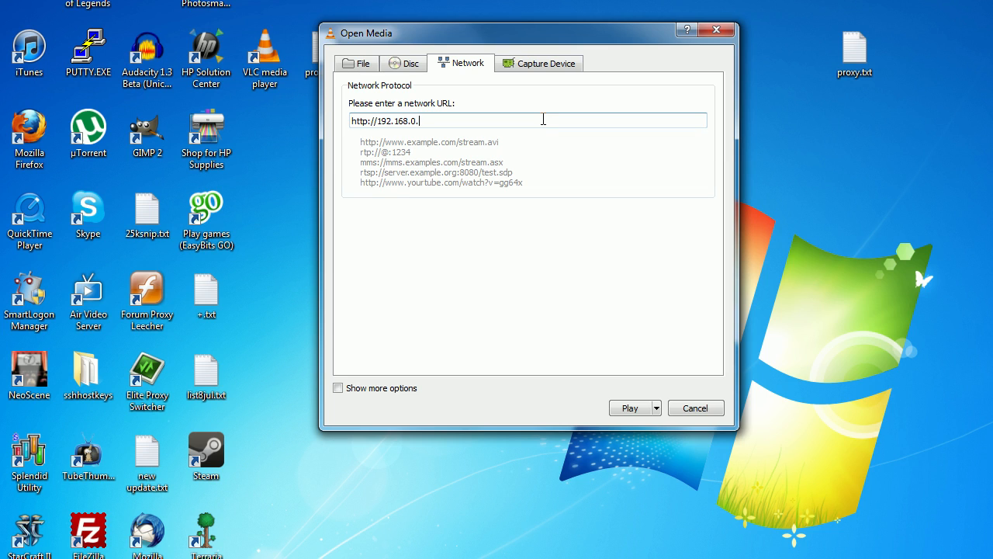
pyautogui.write('199')
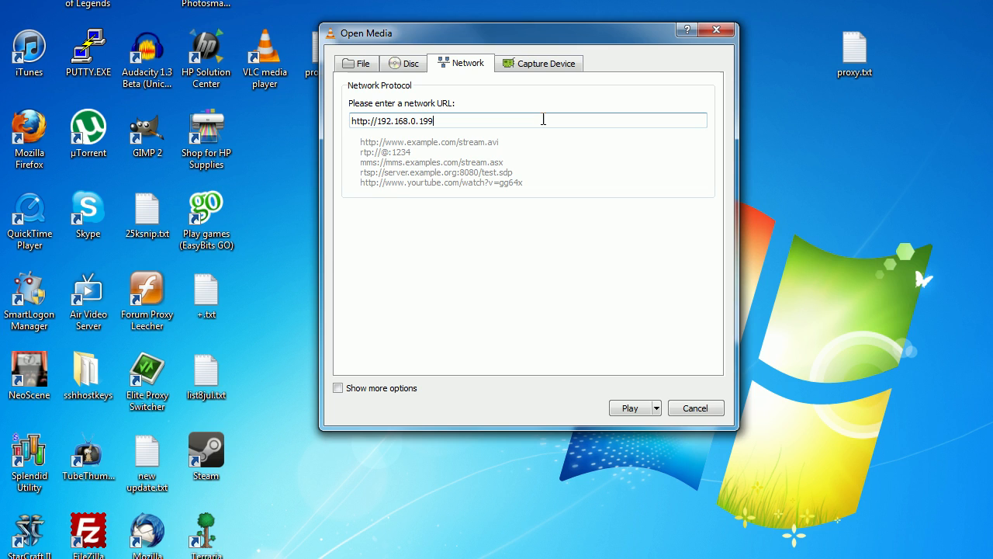
pyautogui.write(':')
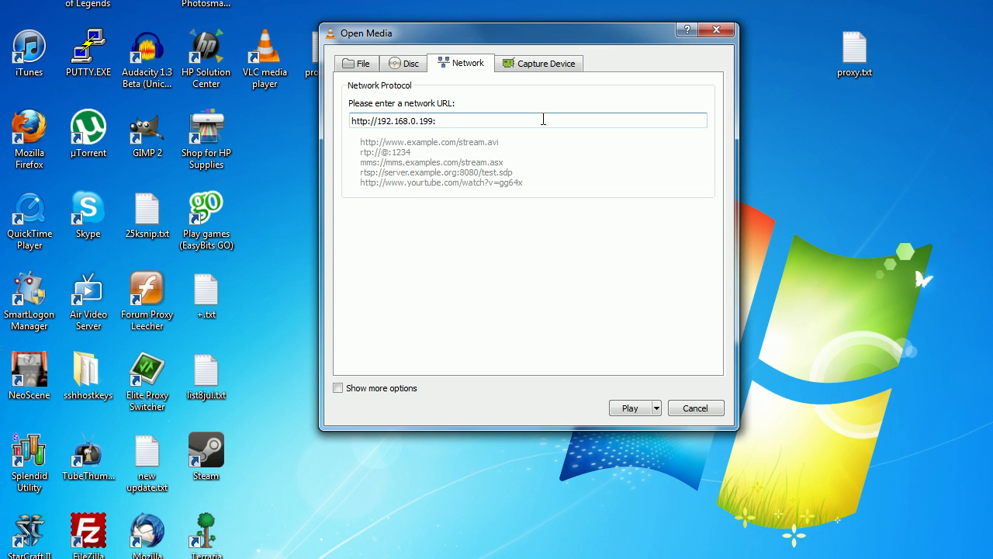
pyautogui.write(':11341')
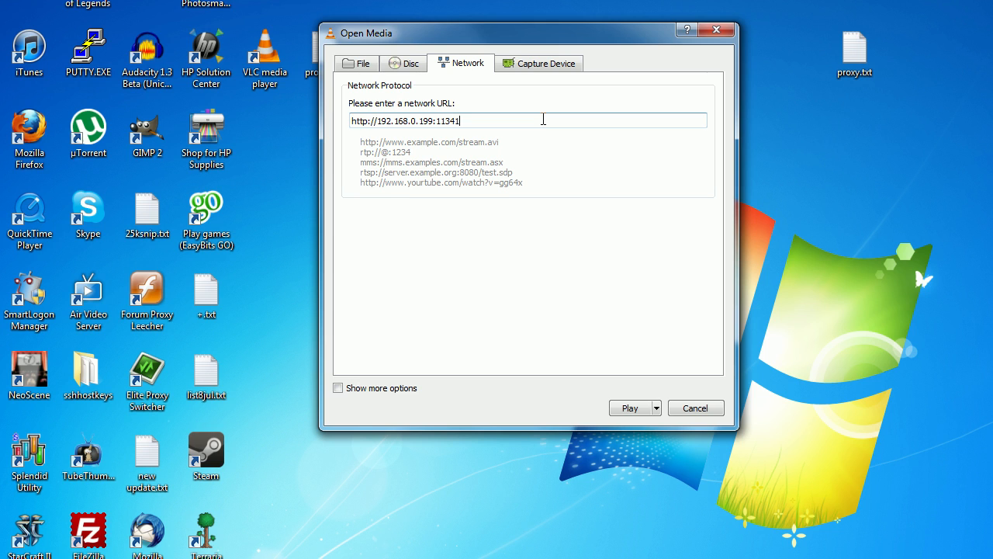
pyautogui.moveTo(630, 407)
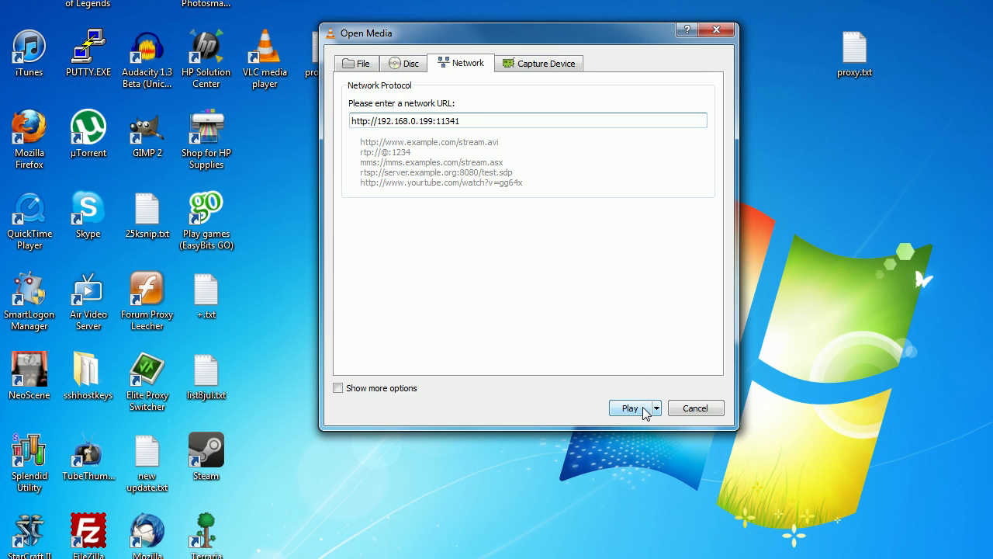
# Attempt playing the network stream, then stop it so the second player holds no media.
pyautogui.click(630, 408)
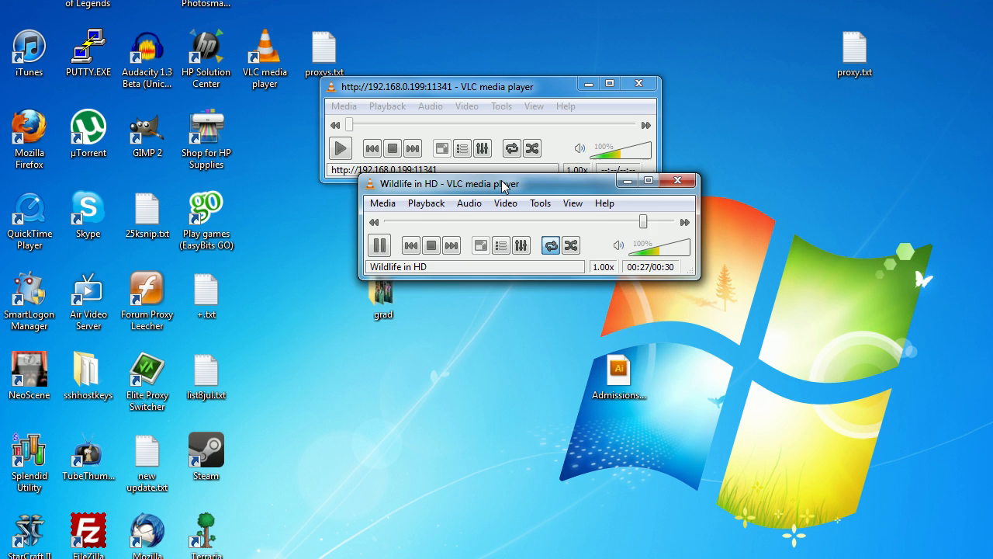
pyautogui.click(676, 180)
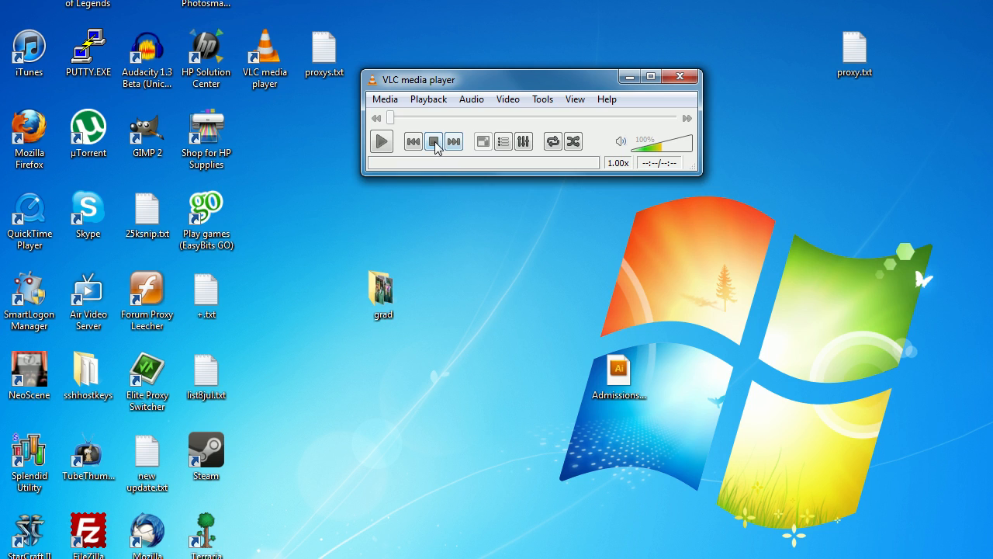
pyautogui.click(434, 141)
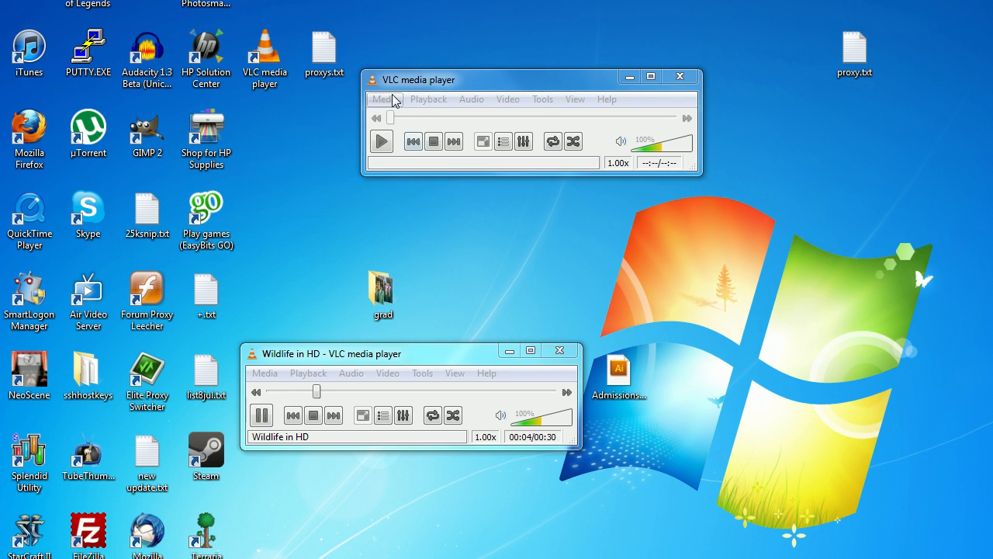
pyautogui.click(382, 99)
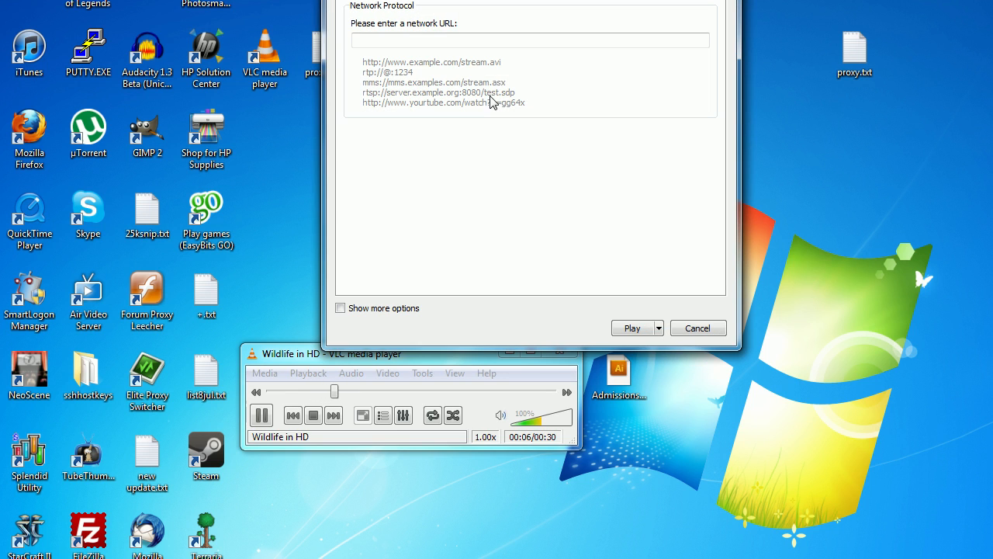
pyautogui.write('h')
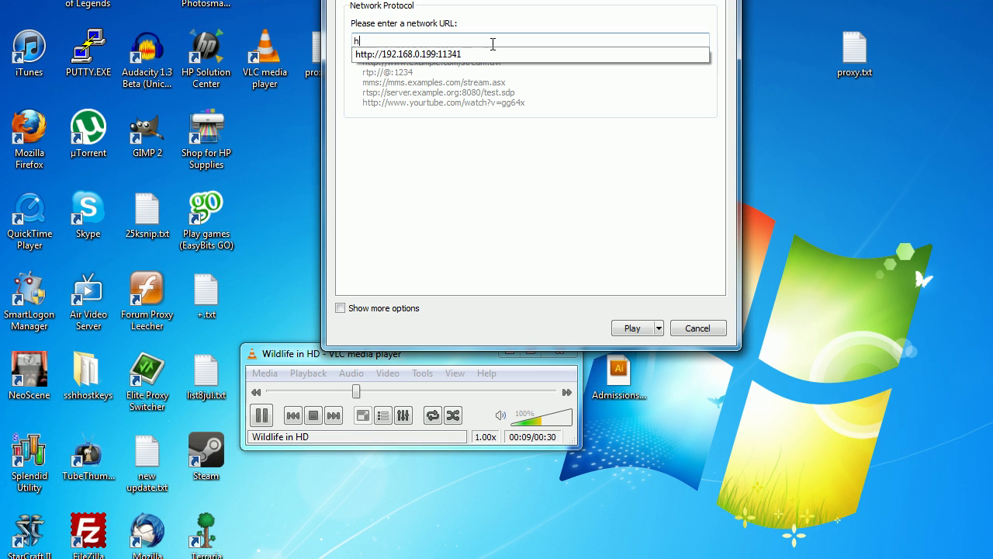
pyautogui.write('http://192.168.0.199:11342')
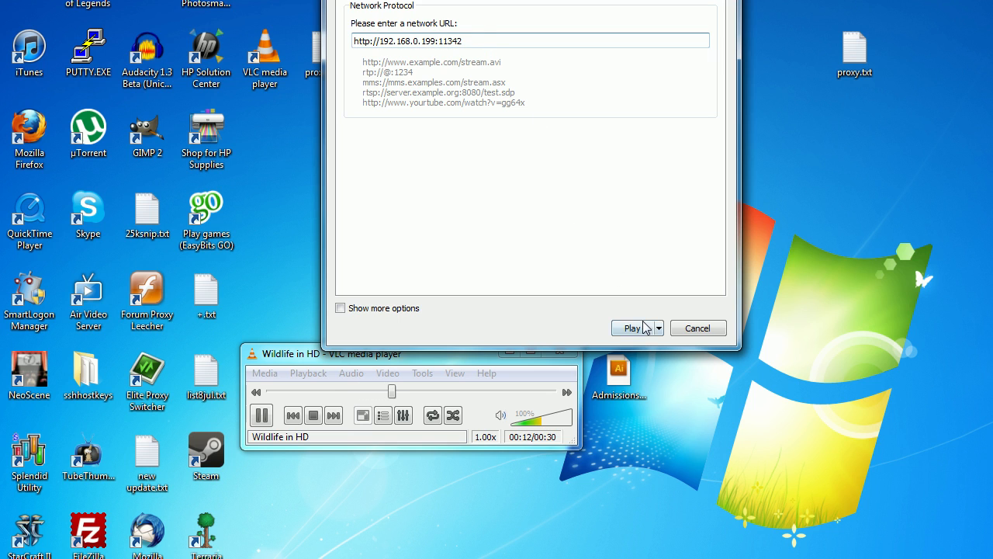
pyautogui.click(630, 327)
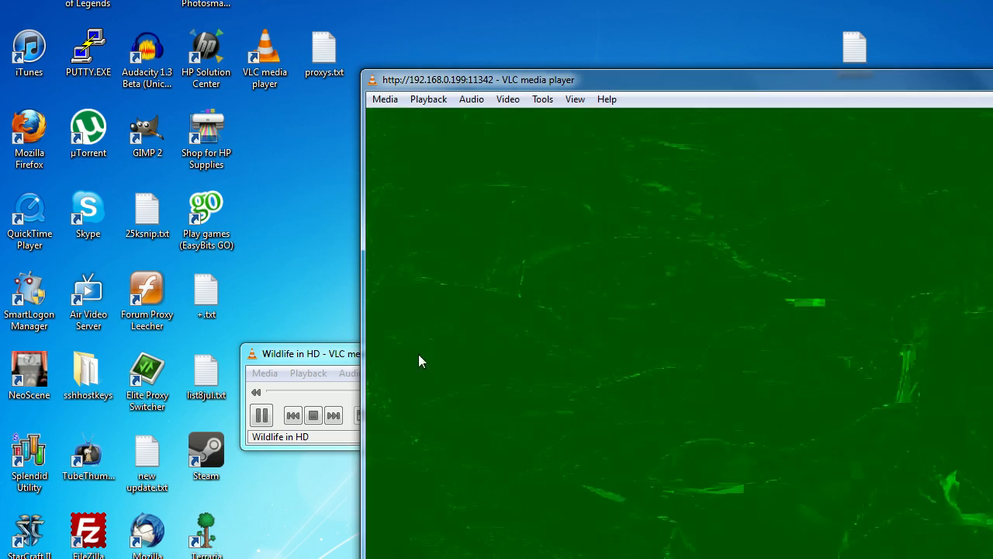